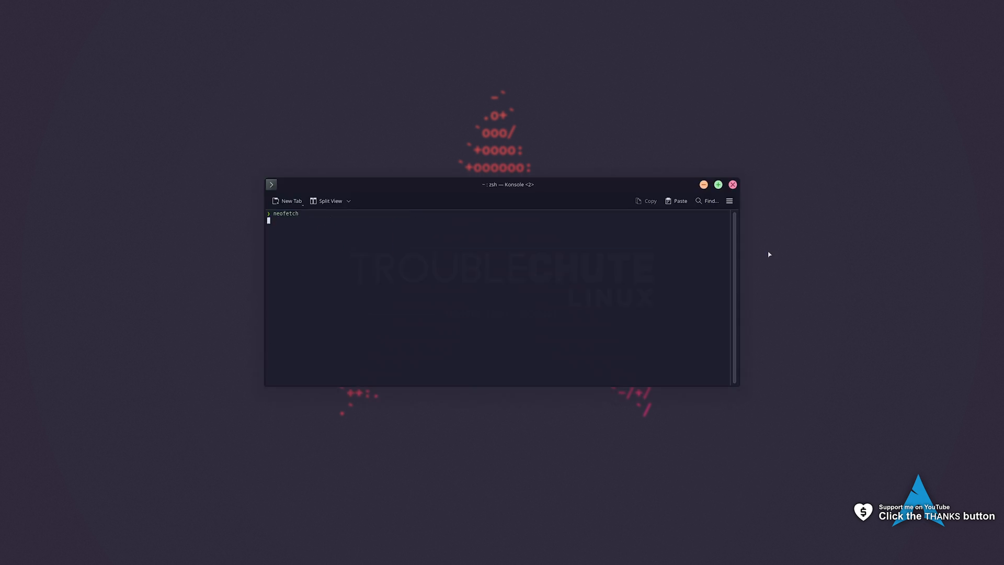
- Install the five mingw-w64-gcc packages with pacman, confirming with y
{"action": "key", "text": "Return"}
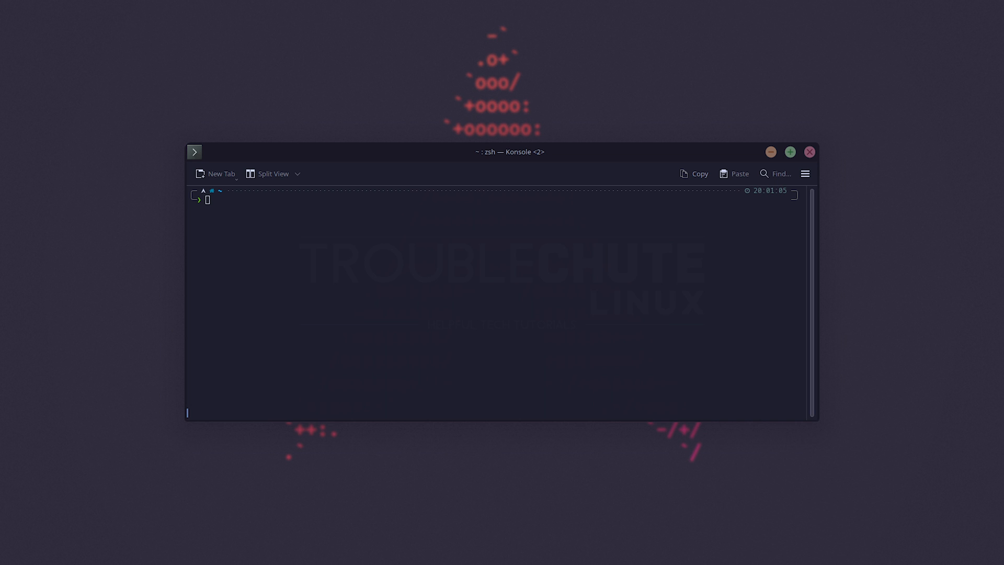
{"action": "mouse_move", "coordinate": [661, 338]}
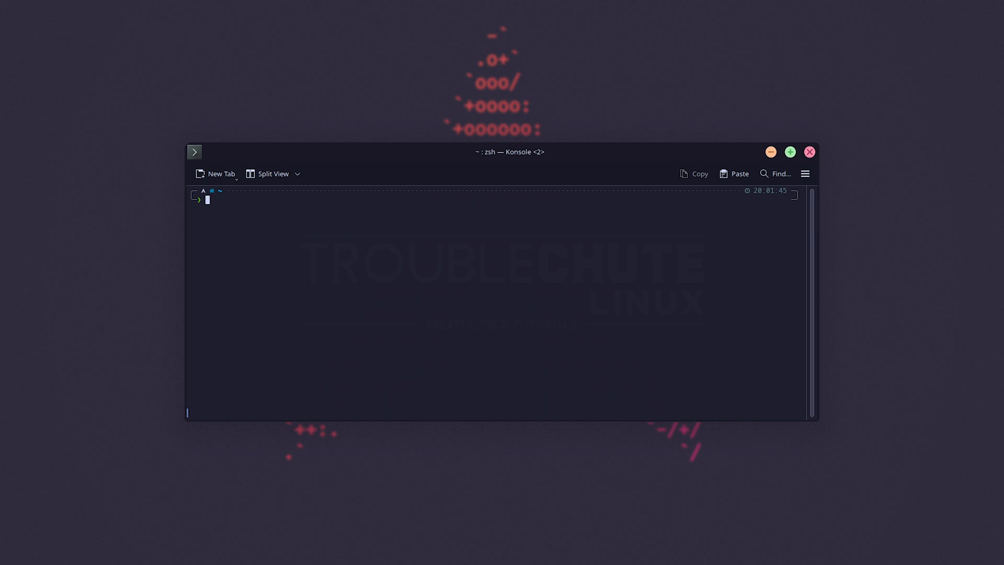
{"action": "type", "text": "sudo pacman -S gcc clang libc++ cmake"}
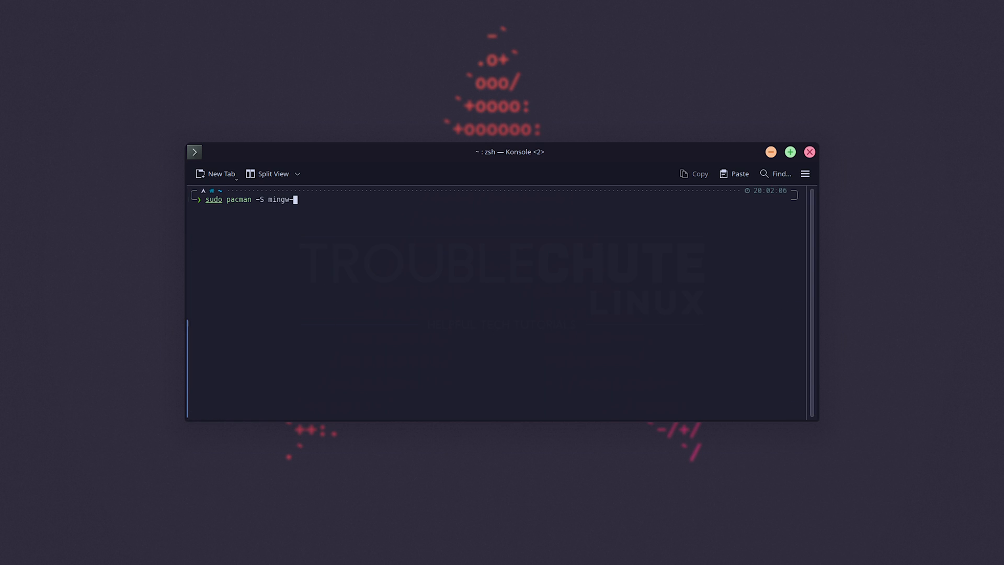
{"action": "type", "text": "w64-gcc"}
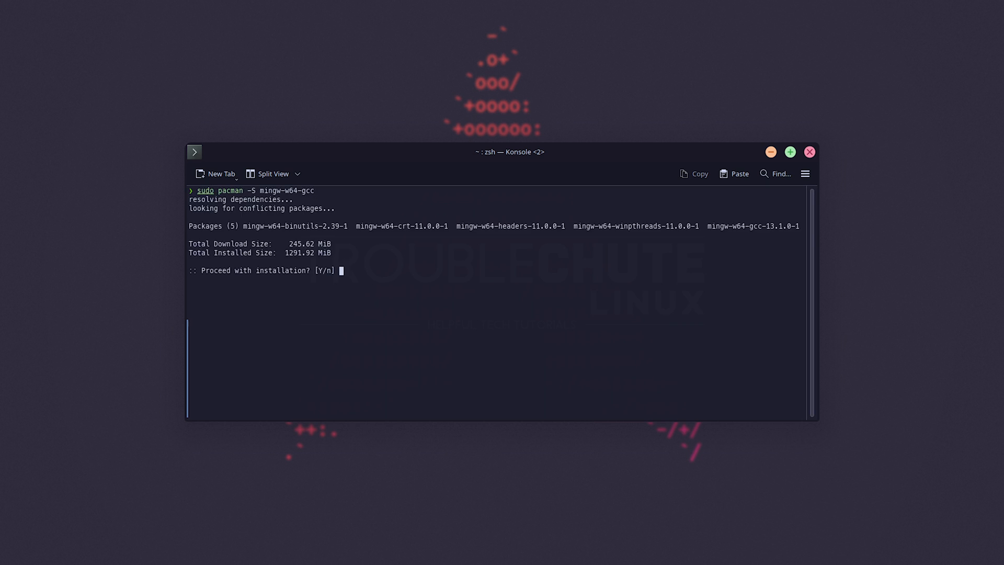
{"action": "type", "text": "y"}
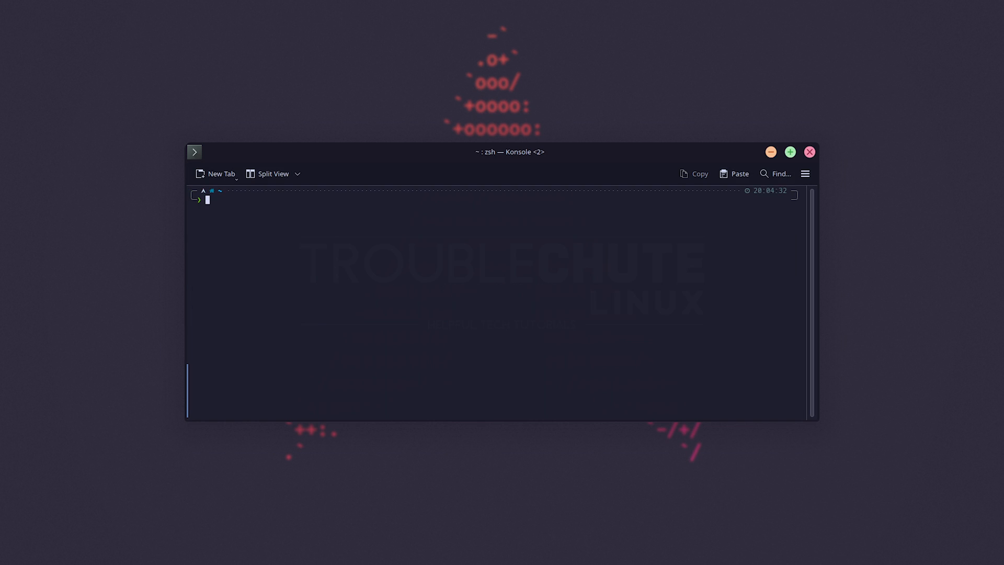
- Add the x86_64-pc-windows-gnu target with rustup target add
{"action": "type", "text": "rustup target add $ARCH-pc-windows-gnu"}
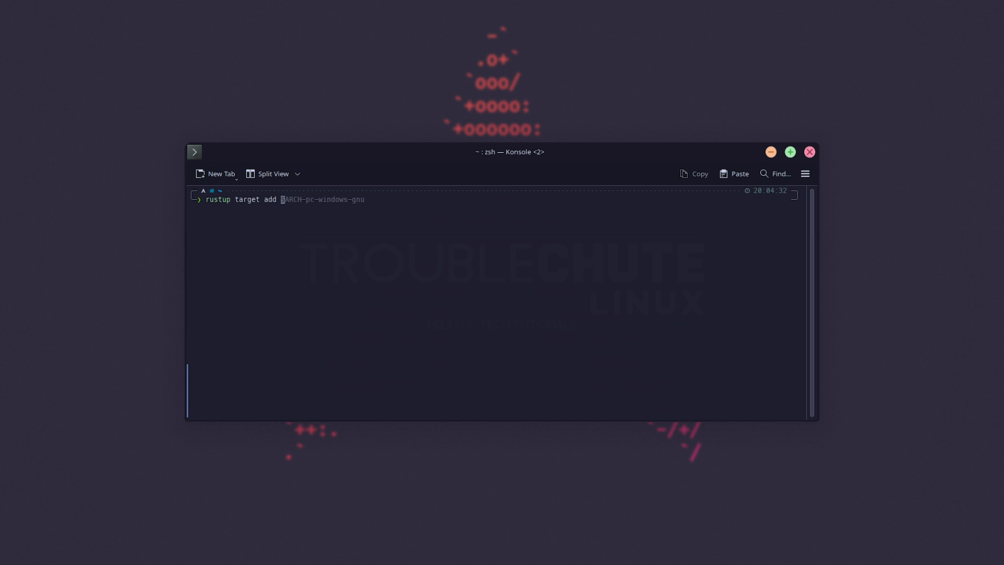
{"action": "type", "text": "x86_64"}
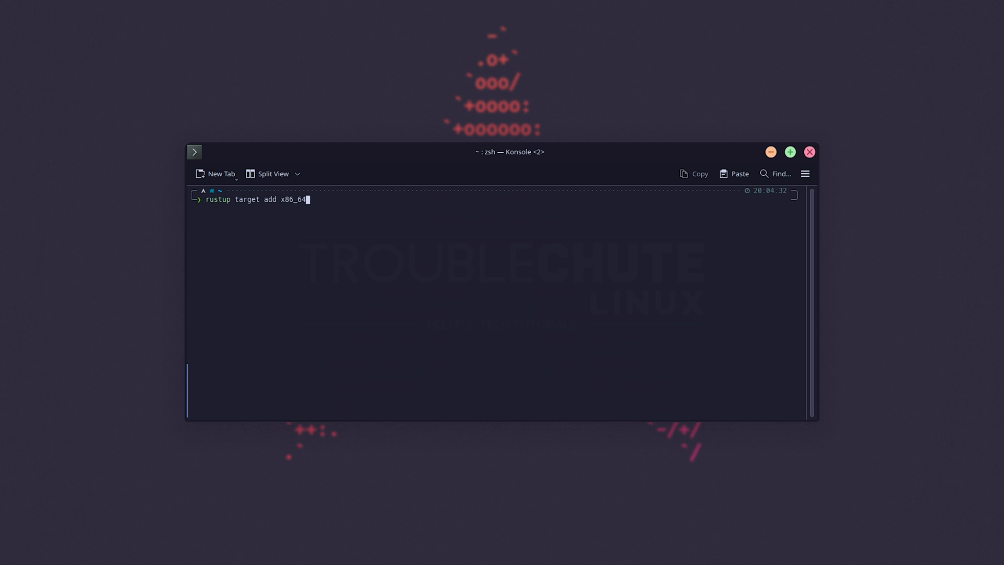
{"action": "type", "text": "-"}
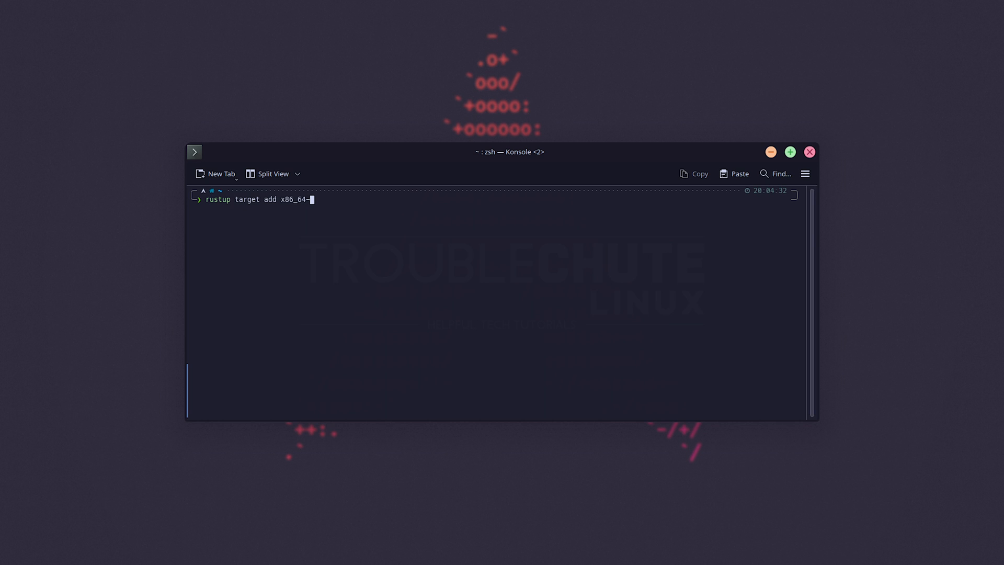
{"action": "type", "text": "pc-windows-g"}
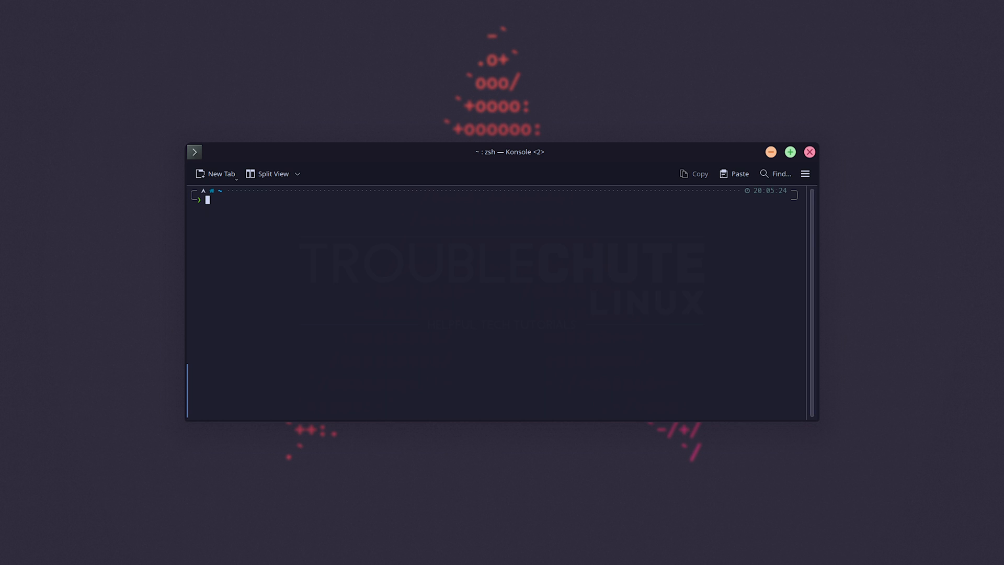
- Add [target.x86_64-pc-windows-gnu] with MinGW linker and ar to ~/.cargo/config.toml in nvim
{"action": "type", "text": "nvim ~/.zshrc"}
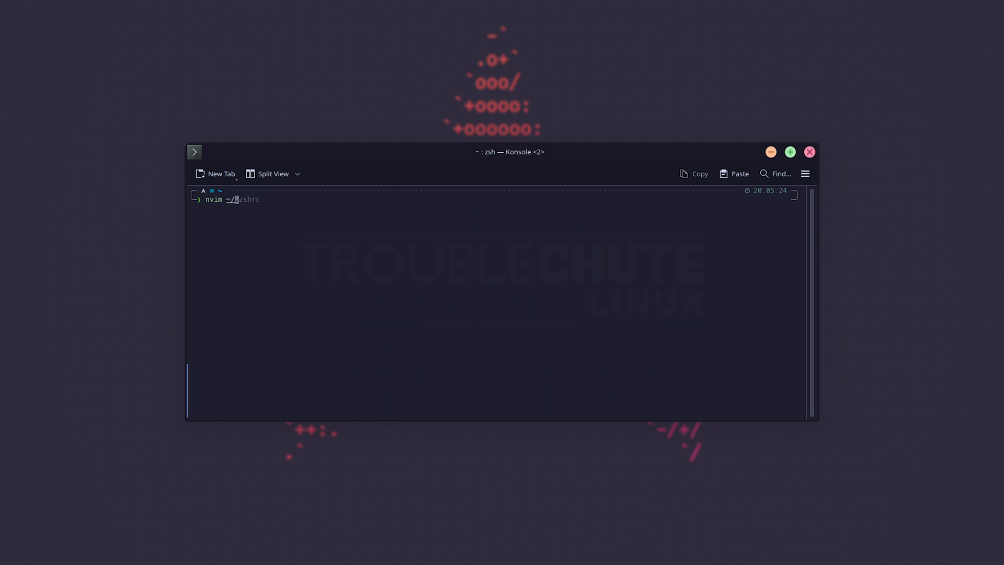
{"action": "type", "text": "carge"}
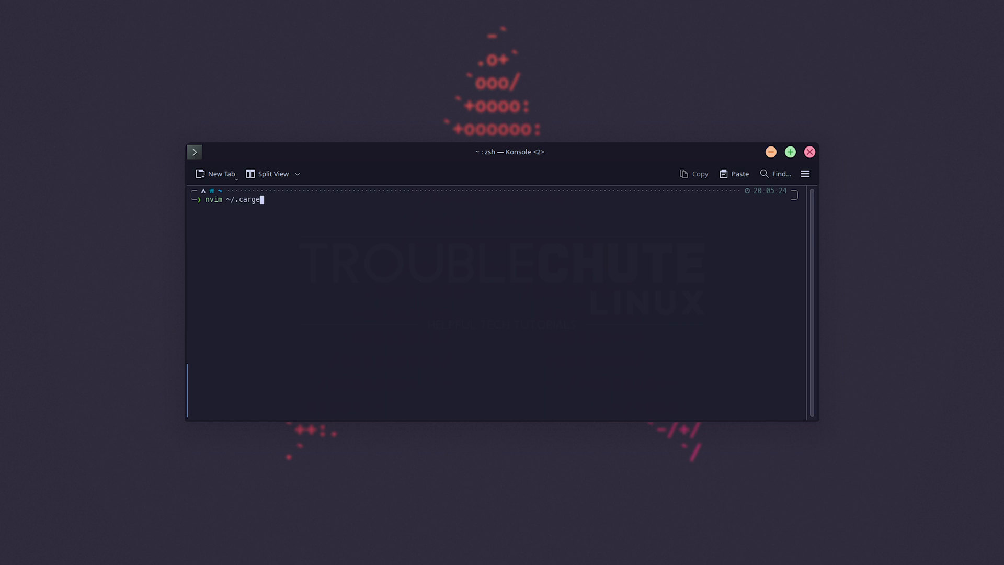
{"action": "key", "text": "Return"}
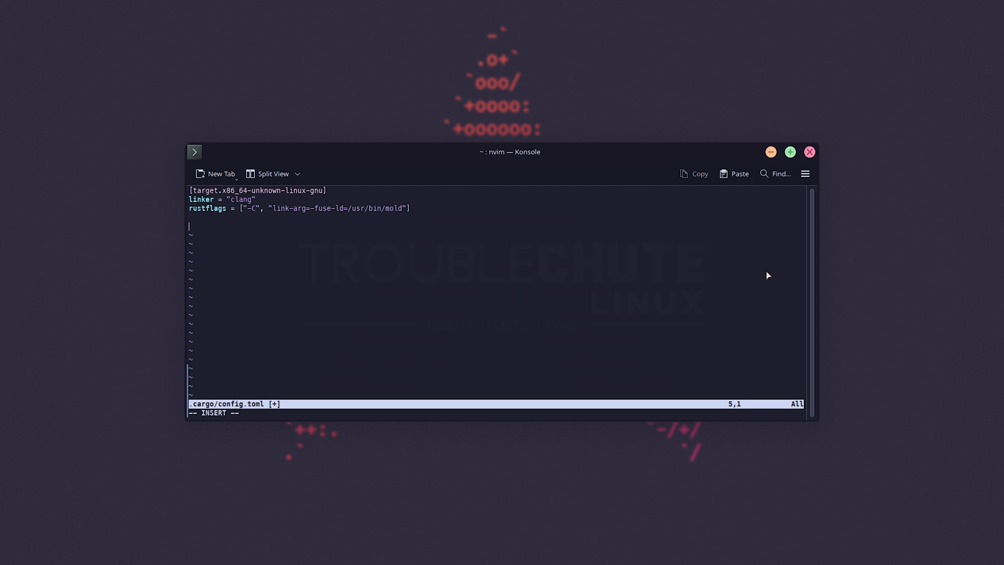
{"action": "type", "text": "[target.$ARCH-pc-windows-gnu]"}
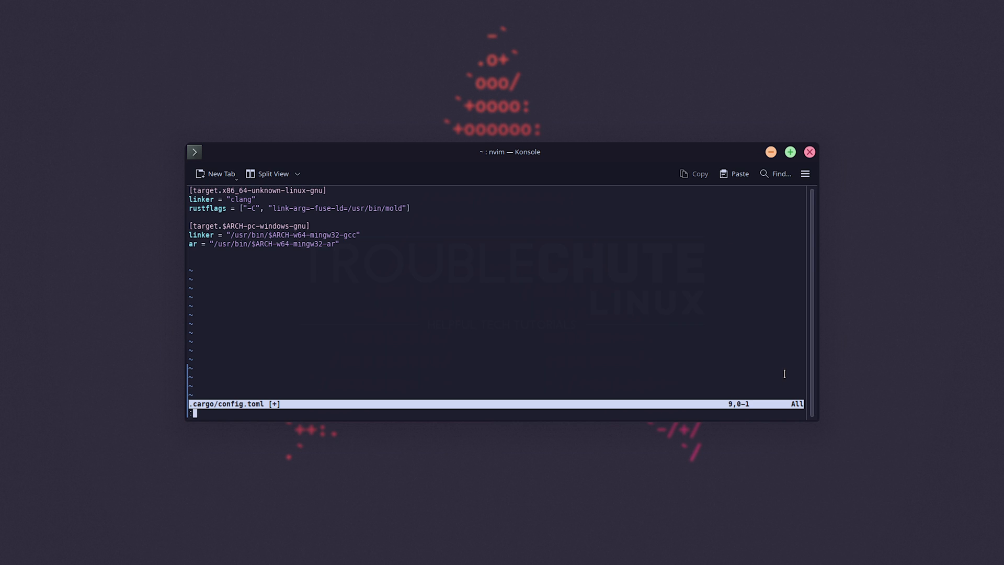
{"action": "type", "text": ":%s/\\$ARCH"}
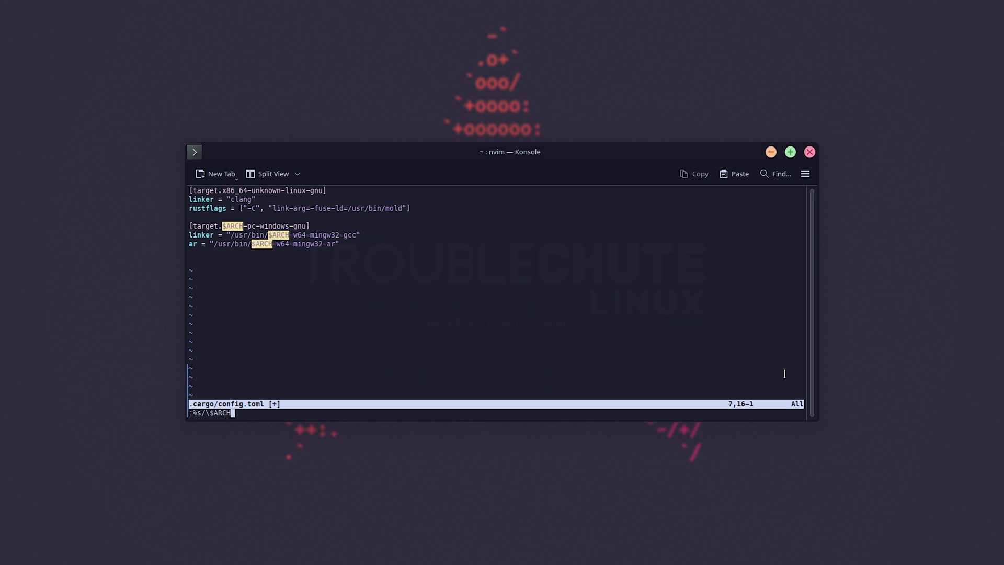
{"action": "type", "text": "x86"}
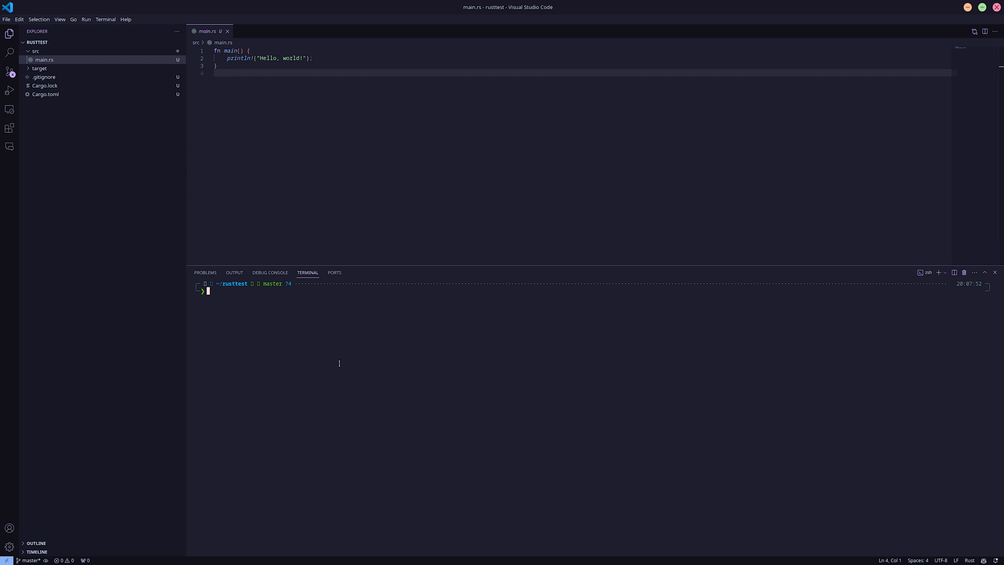
- List the rusttest project folder, target and target/debug contents
{"action": "type", "text": "ls"}
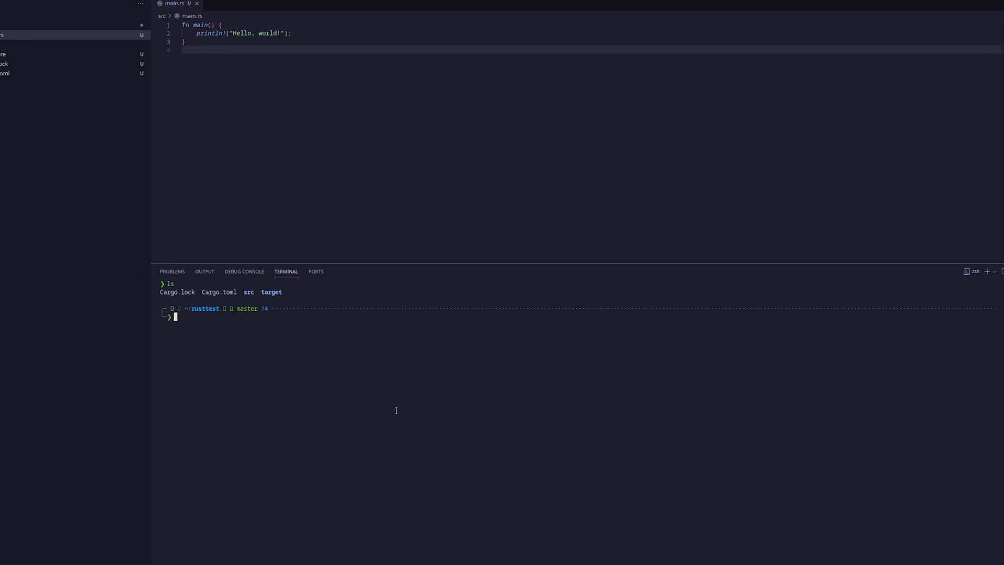
{"action": "type", "text": "ls target"}
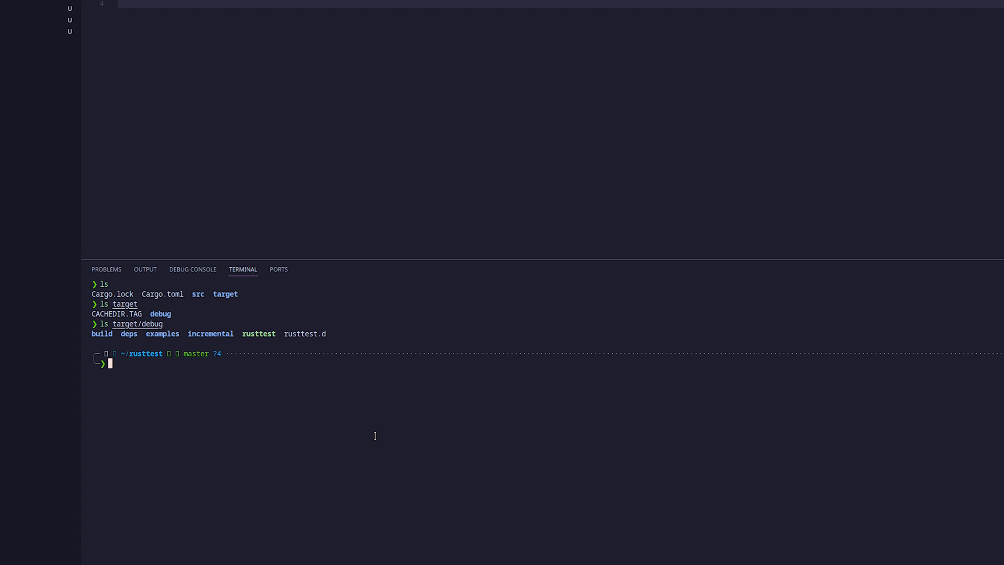
{"action": "type", "text": "cargo build --"}
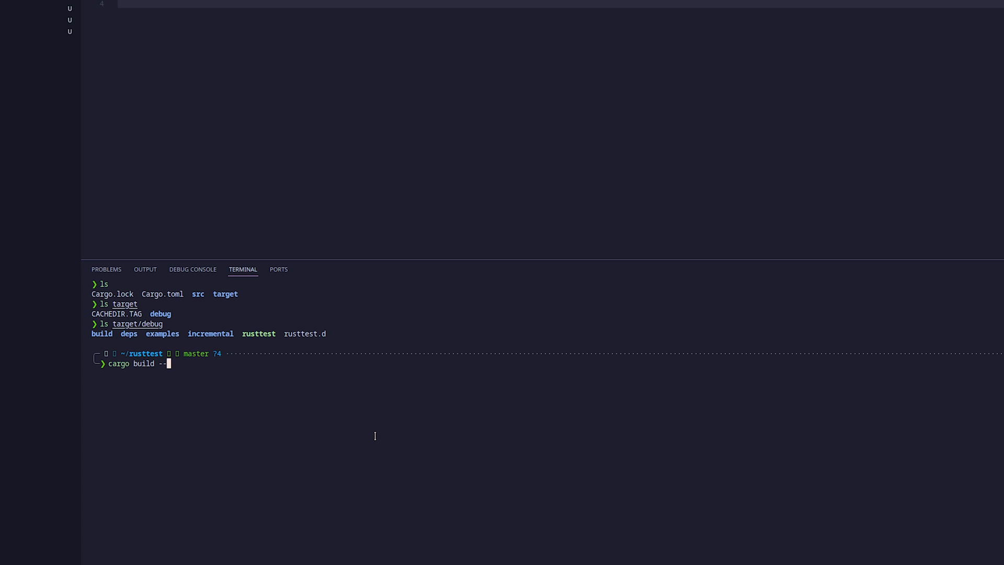
- Build rusttest in release mode for the "x86_64-pc-windows-gnu" target with cargo
{"action": "type", "text": "release --target \""}
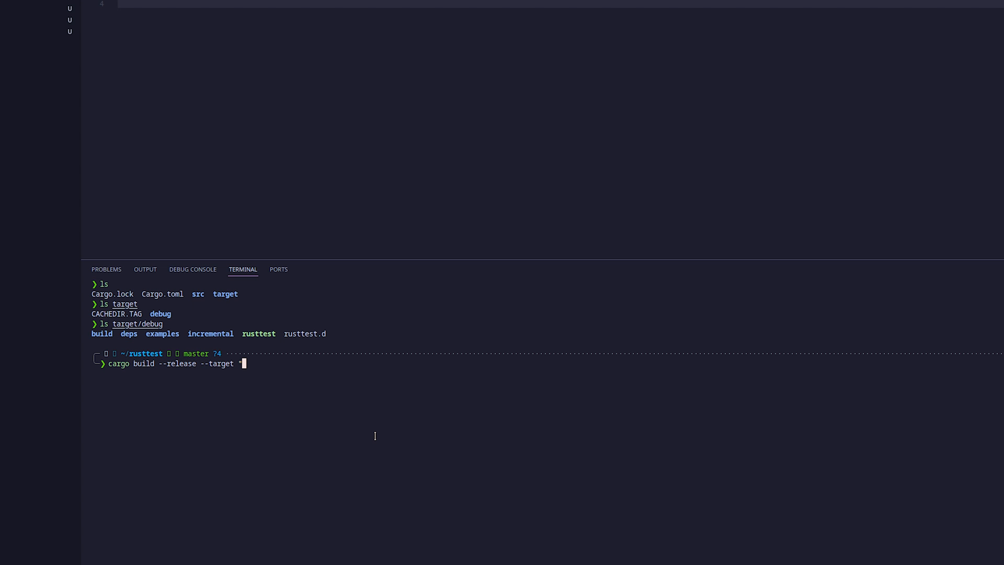
{"action": "type", "text": "x86_64"}
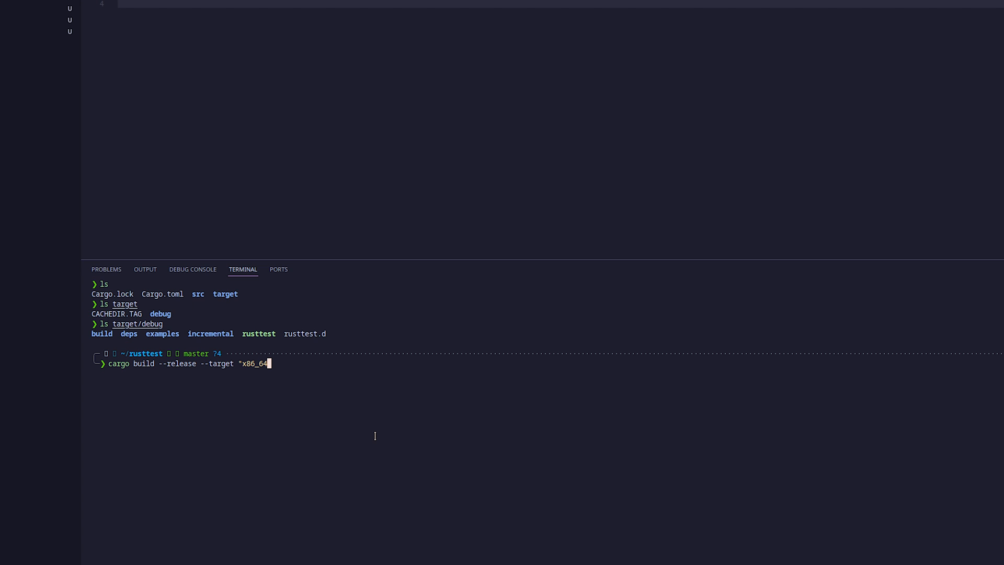
{"action": "type", "text": "-pc-windows-gnu"}
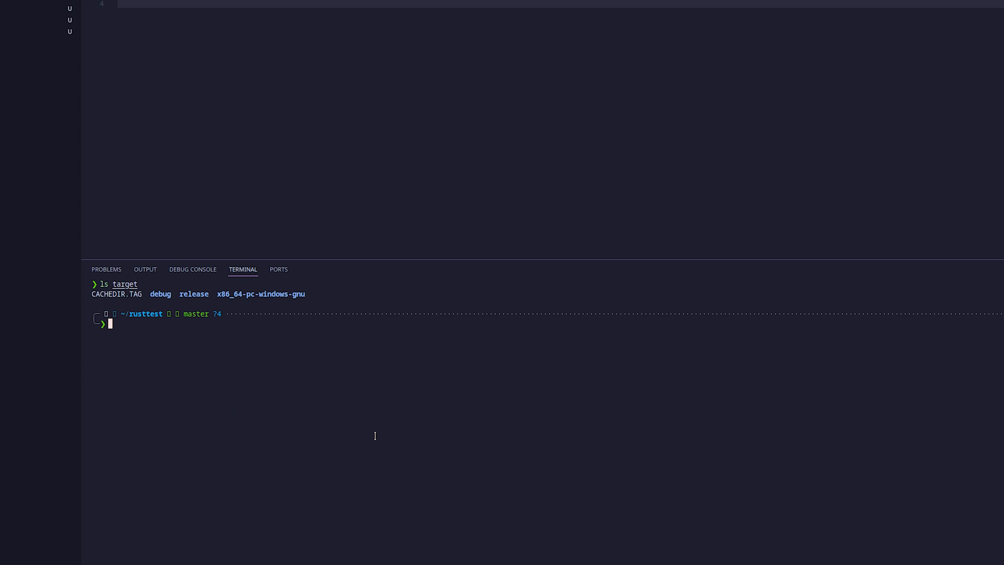
- List target/x86_64-pc-windows-gnu/release to find rusttest.exe, then run cargo run
{"action": "type", "text": "x86"}
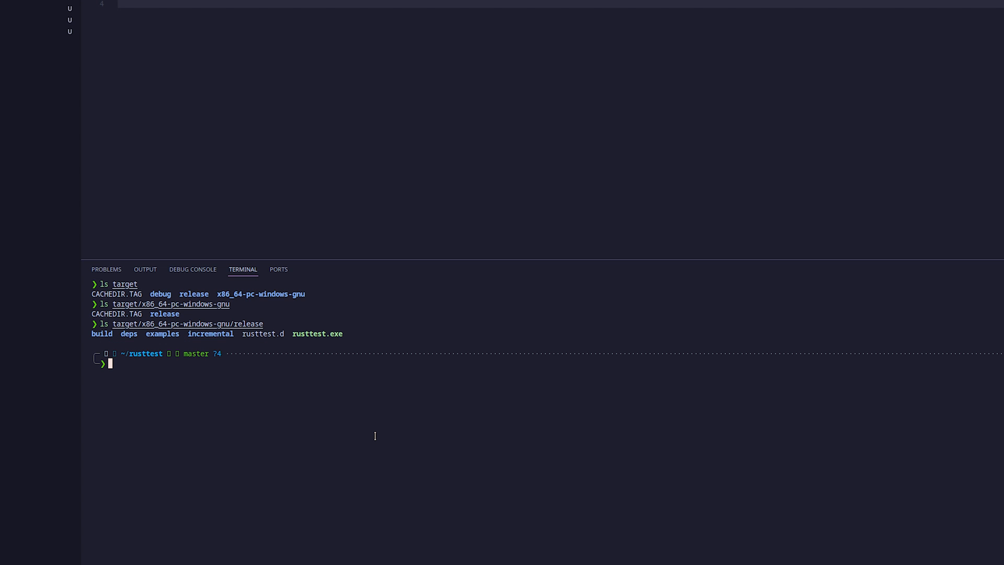
{"action": "type", "text": "cargo run"}
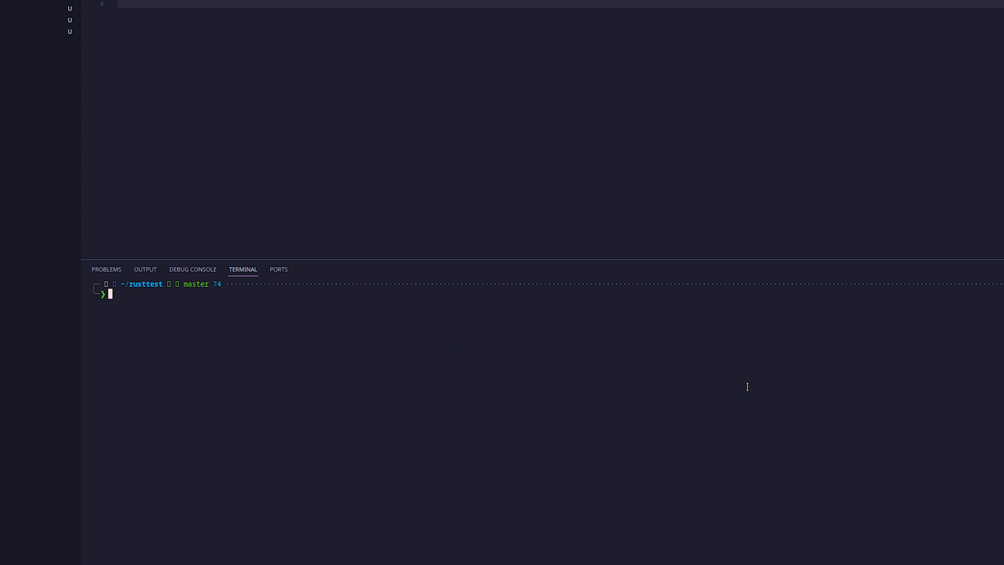
- Run cargo test for x86_64-pc-windows-gnu, then neofetch for the Arch Linux summary
{"action": "type", "text": "cargo test --target \"x86_64-pc-windows-gnu\""}
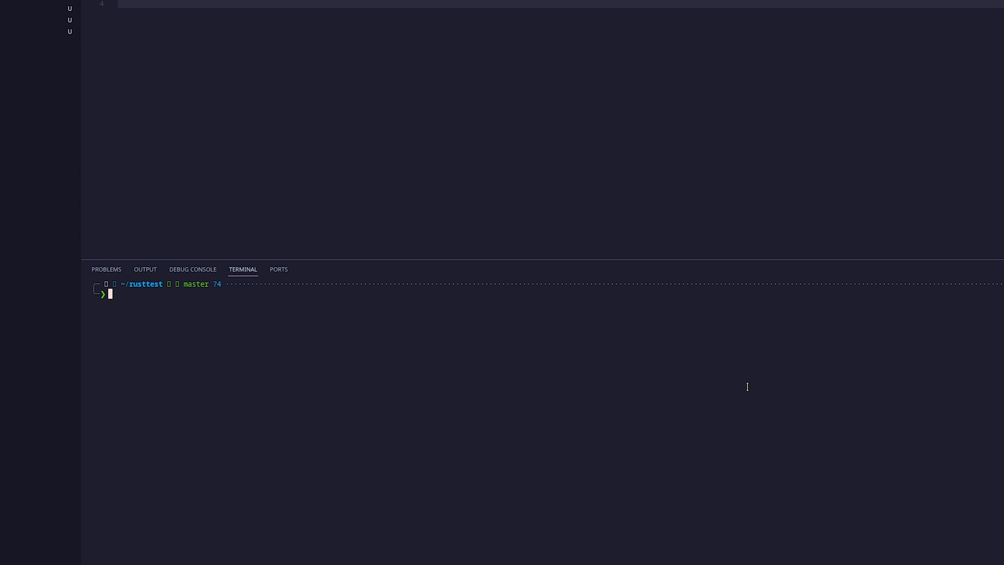
{"action": "type", "text": "neofetch"}
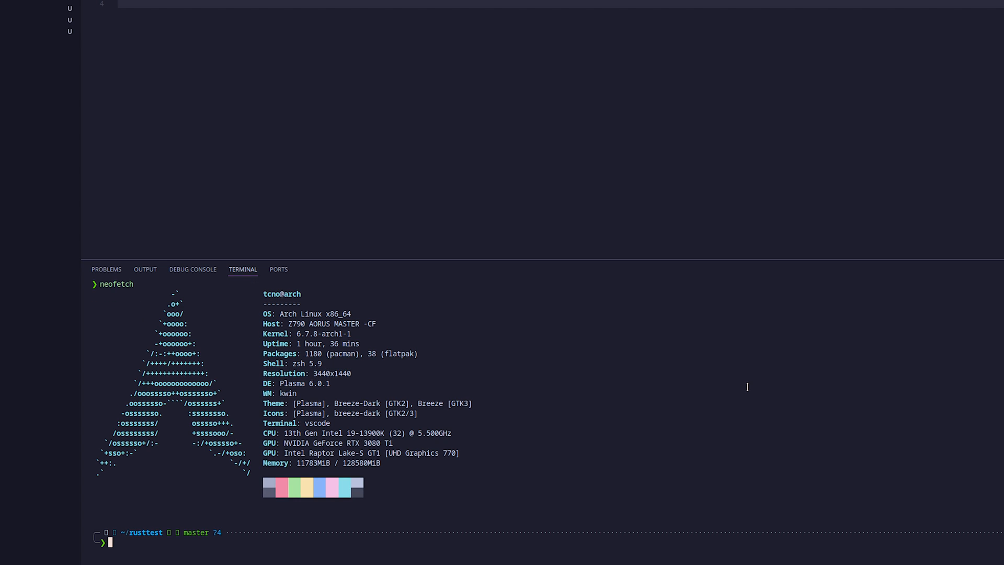